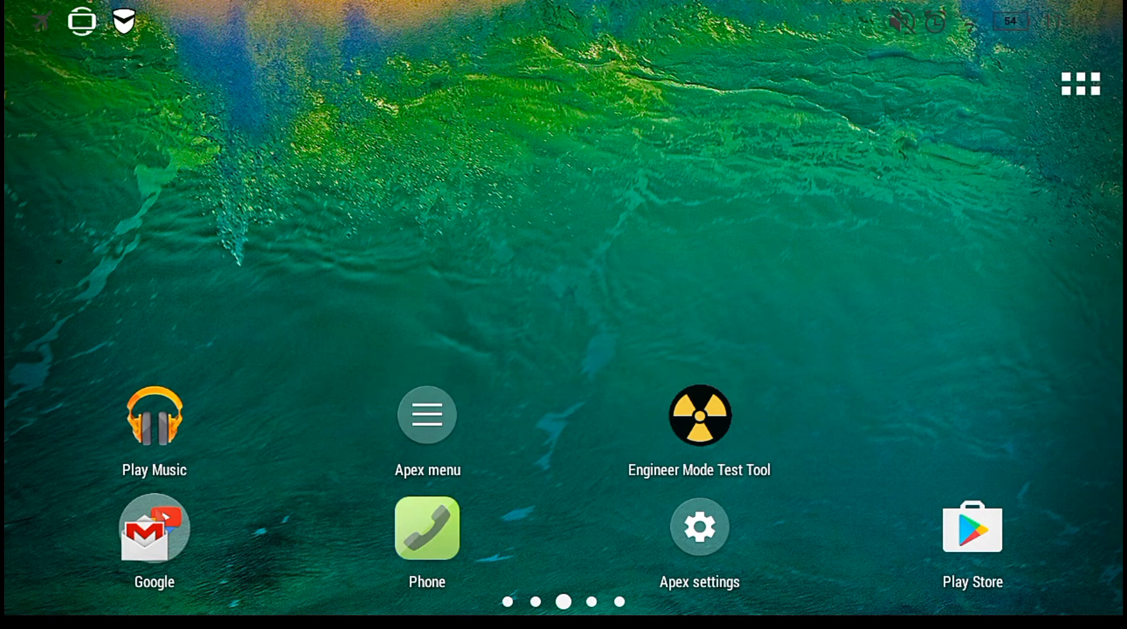
- Launch Engineer Mode Test Tool and browse its secret code list to the end and back
{"action": "left_click", "coordinate": [426, 528]}
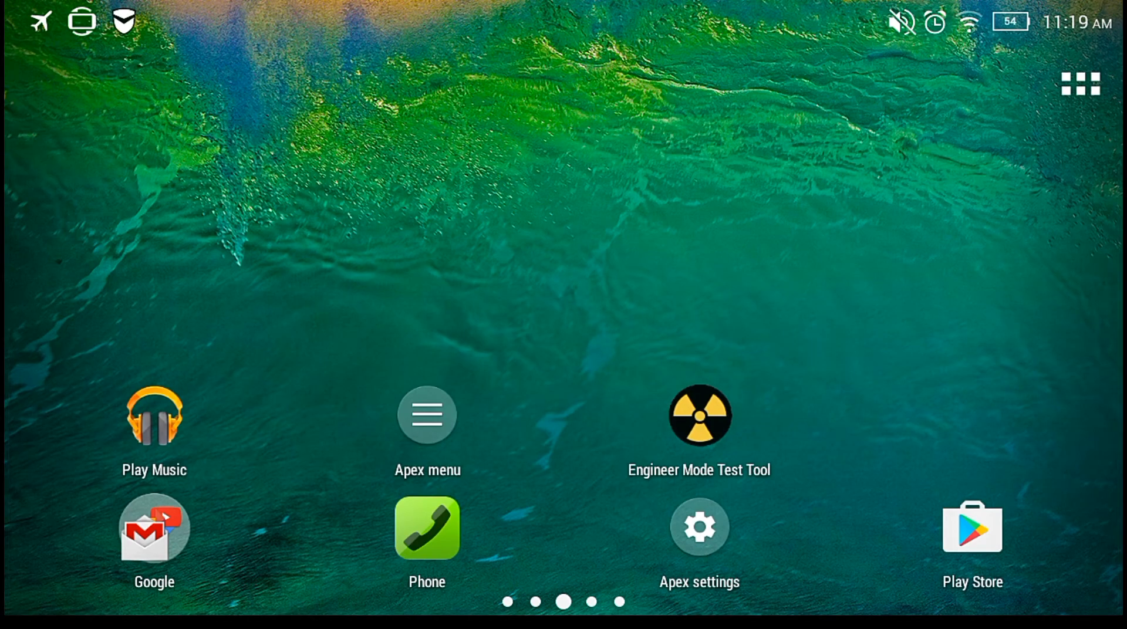
{"action": "left_click", "coordinate": [698, 414]}
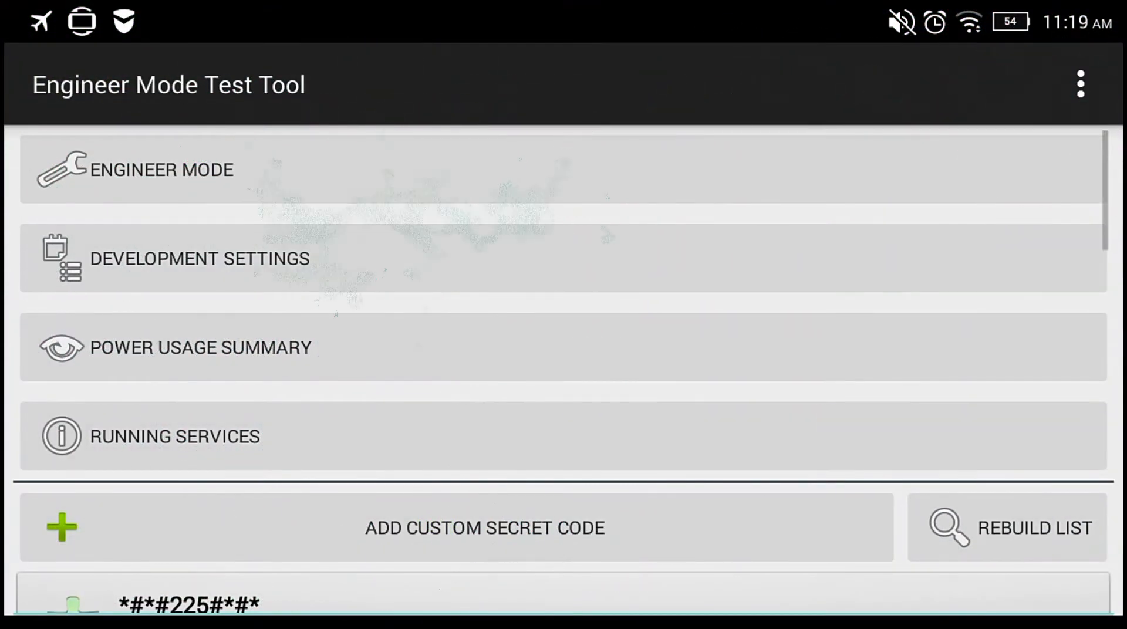
{"action": "scroll", "scroll_direction": "down", "scroll_amount": 3}
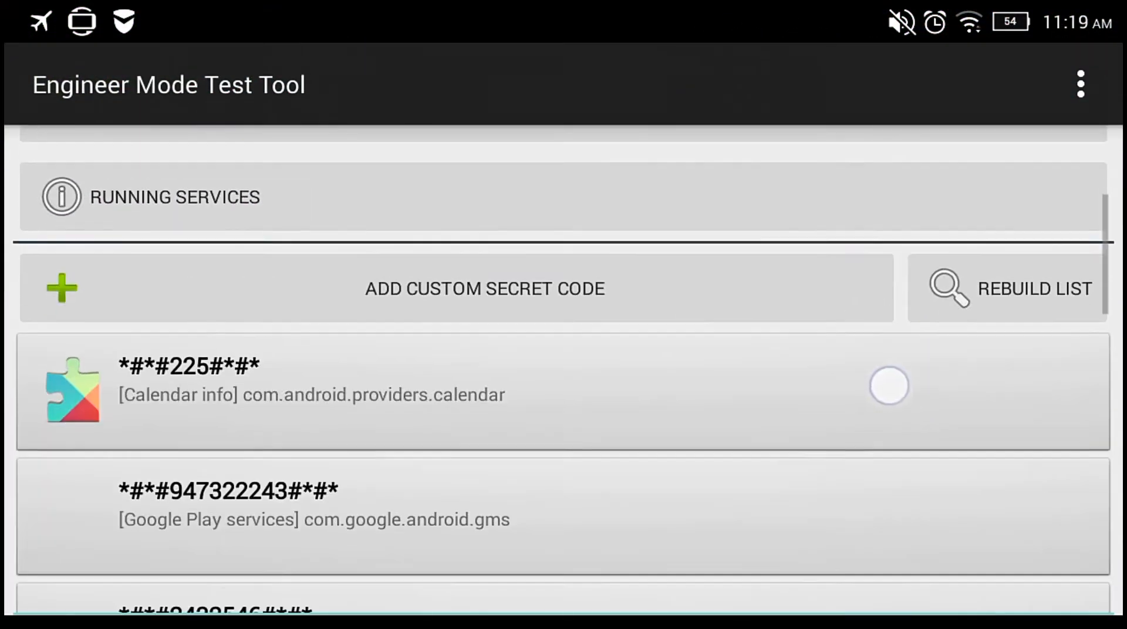
{"action": "scroll", "scroll_direction": "down", "scroll_amount": 3}
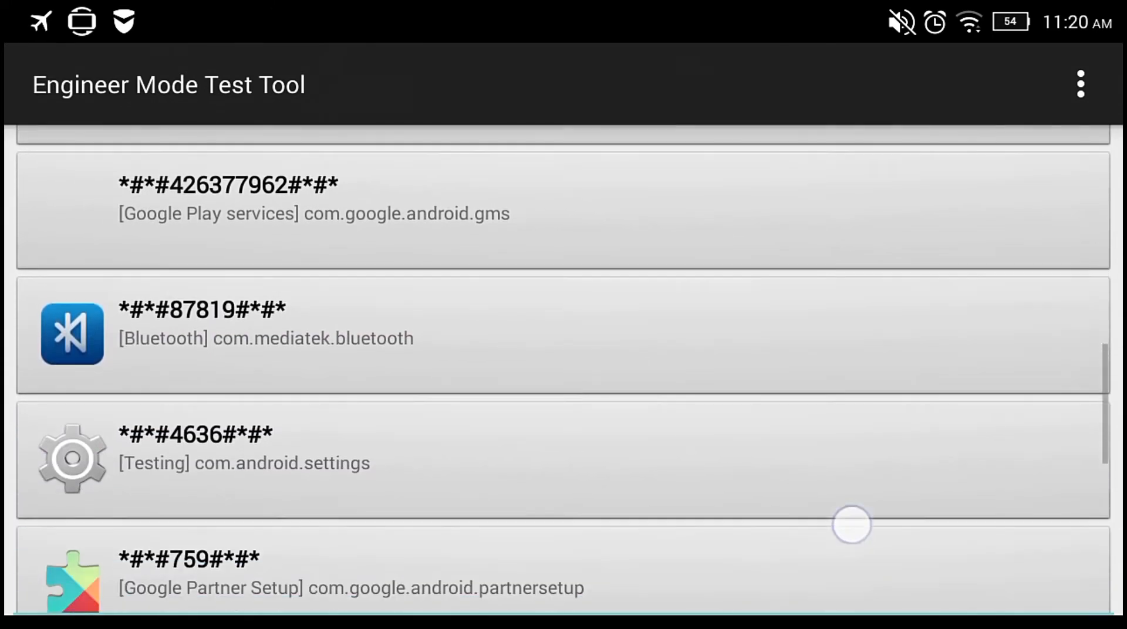
{"action": "scroll", "scroll_direction": "down", "scroll_amount": 3}
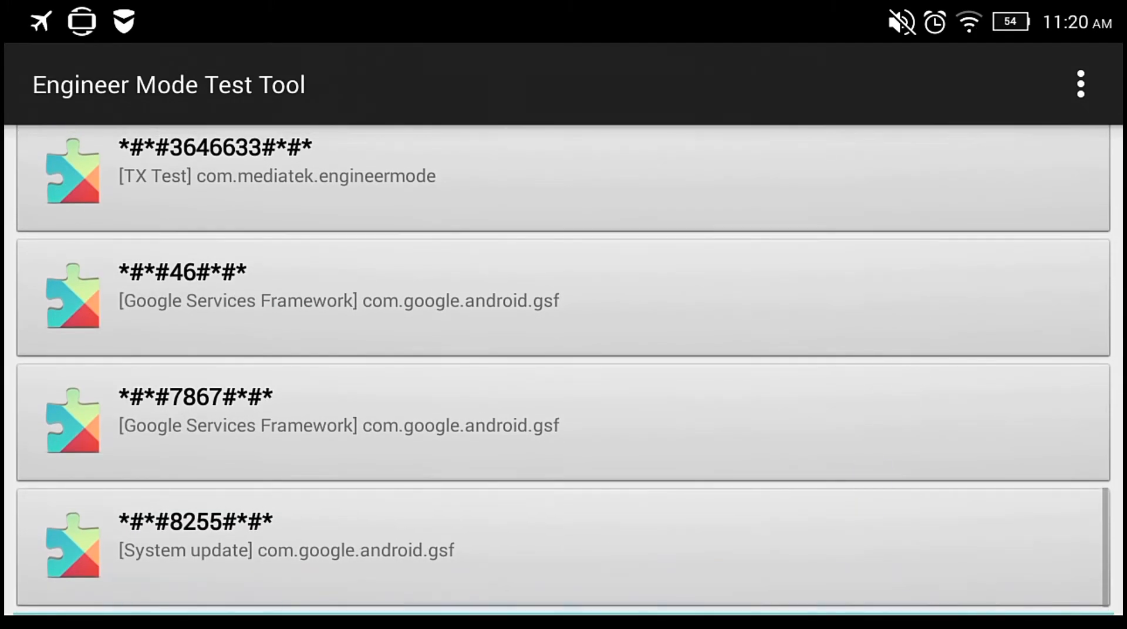
{"action": "scroll", "scroll_direction": "up", "scroll_amount": 3}
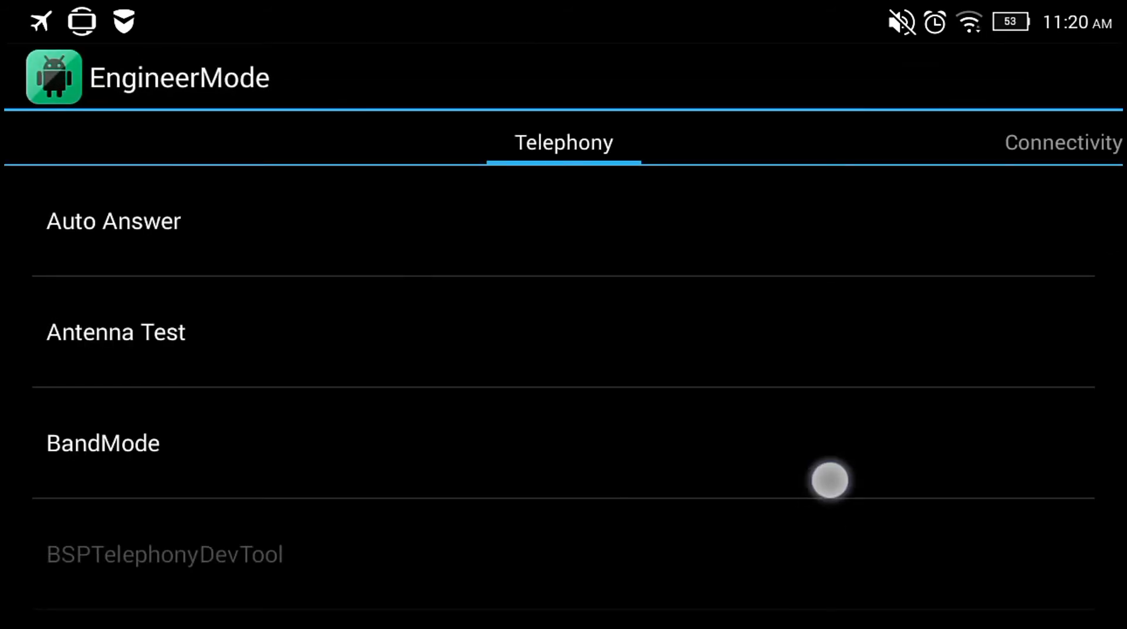
- Go to the Hardware Testing section and enter the Audio test options
{"action": "scroll", "scroll_direction": "down", "scroll_amount": 3}
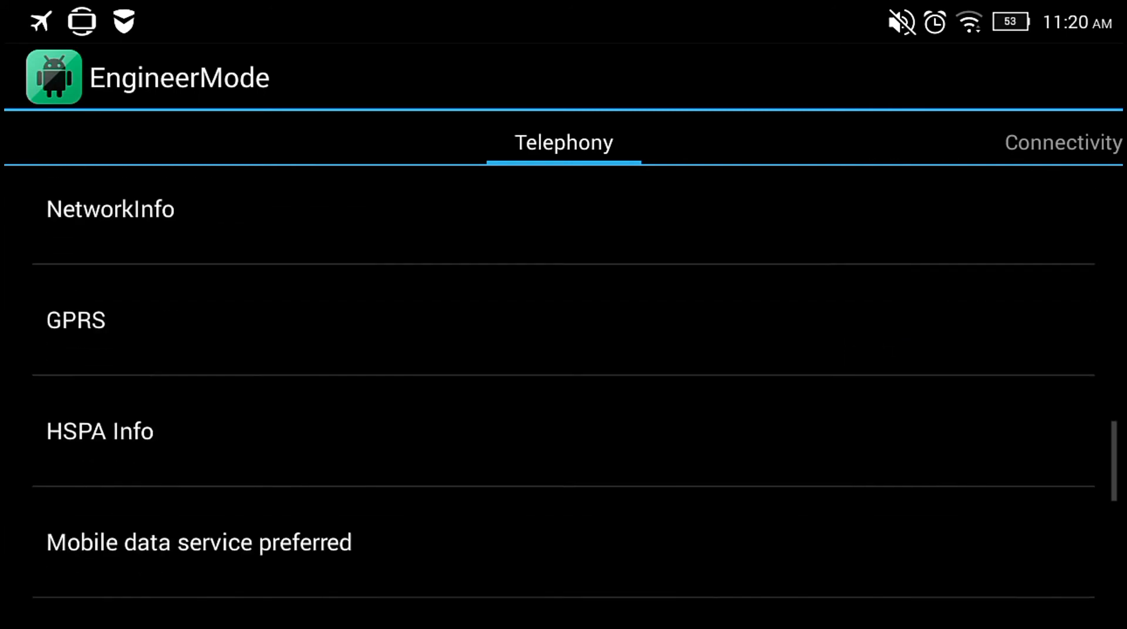
{"action": "scroll", "scroll_direction": "down", "scroll_amount": 3}
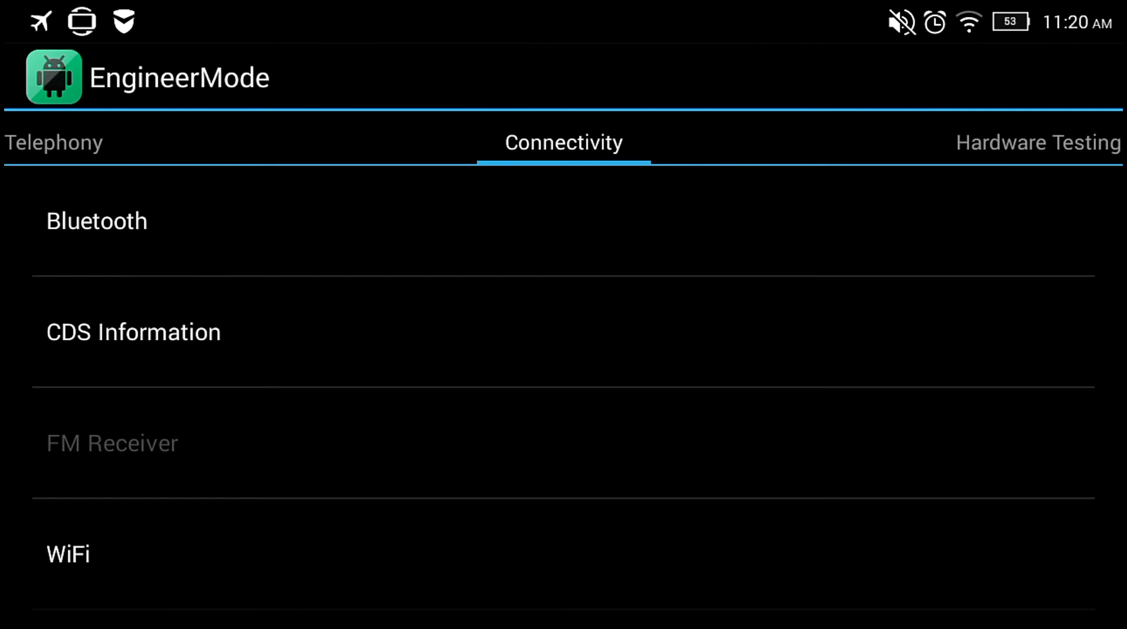
{"action": "left_click", "coordinate": [1037, 143]}
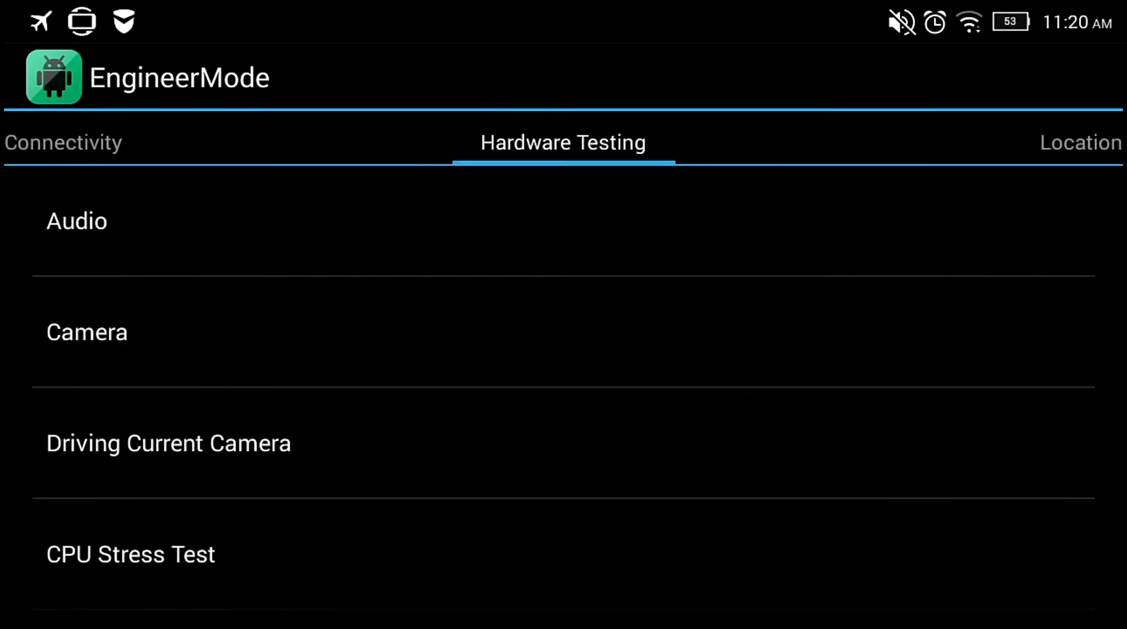
{"action": "left_click", "coordinate": [76, 221]}
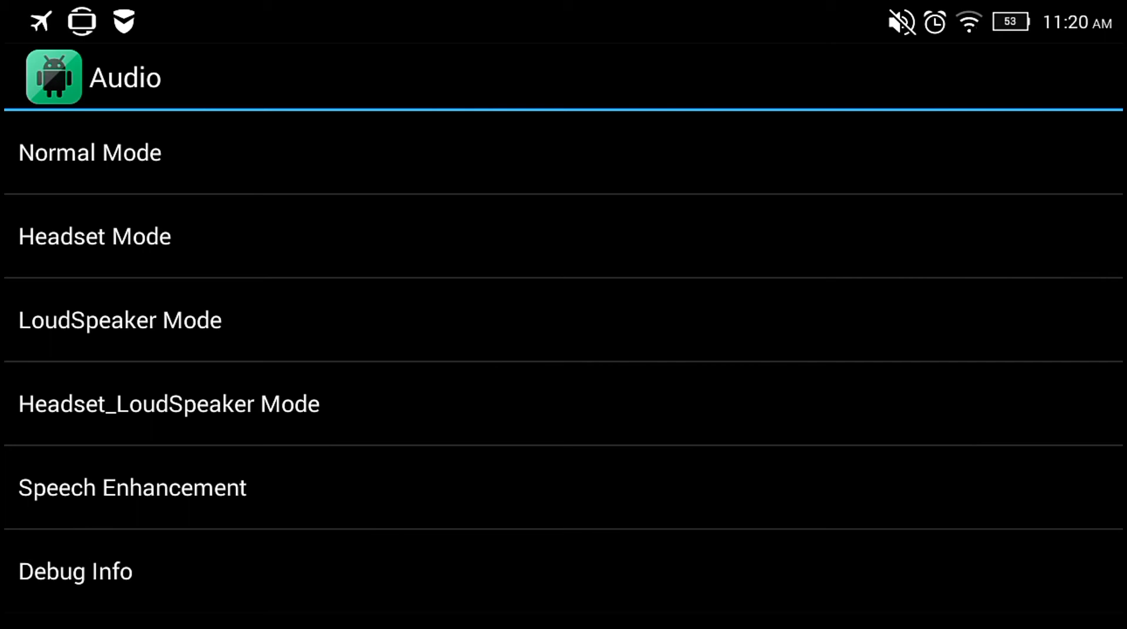
- In Normal Mode, set the Sip Level 6 volume to 255 and confirm the success dialog
{"action": "left_click", "coordinate": [90, 152]}
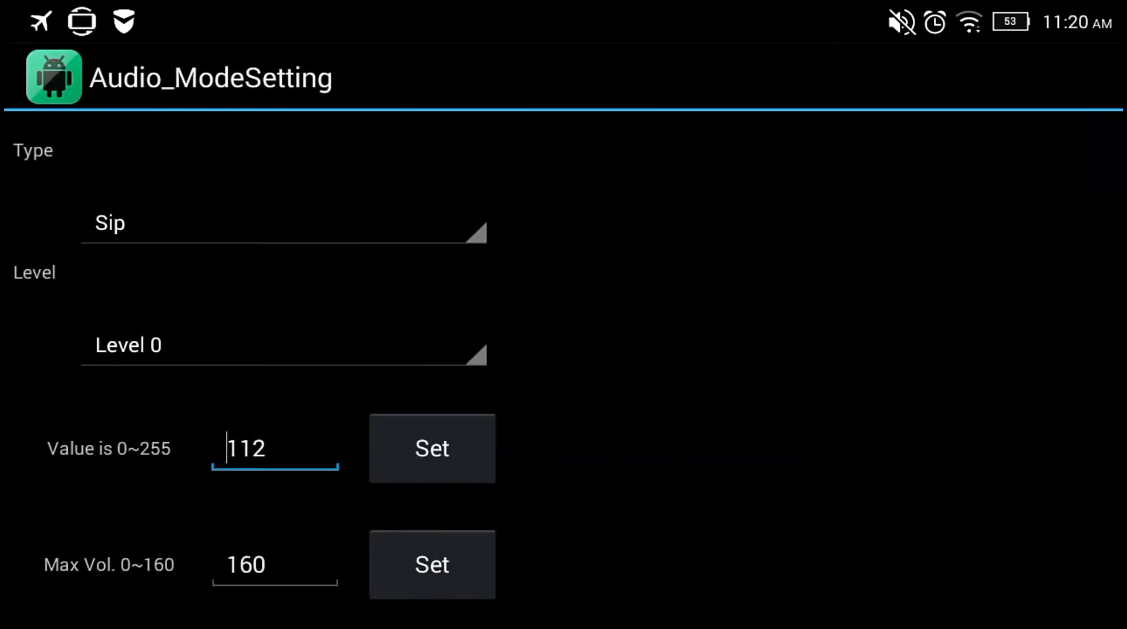
{"action": "left_click", "coordinate": [283, 345]}
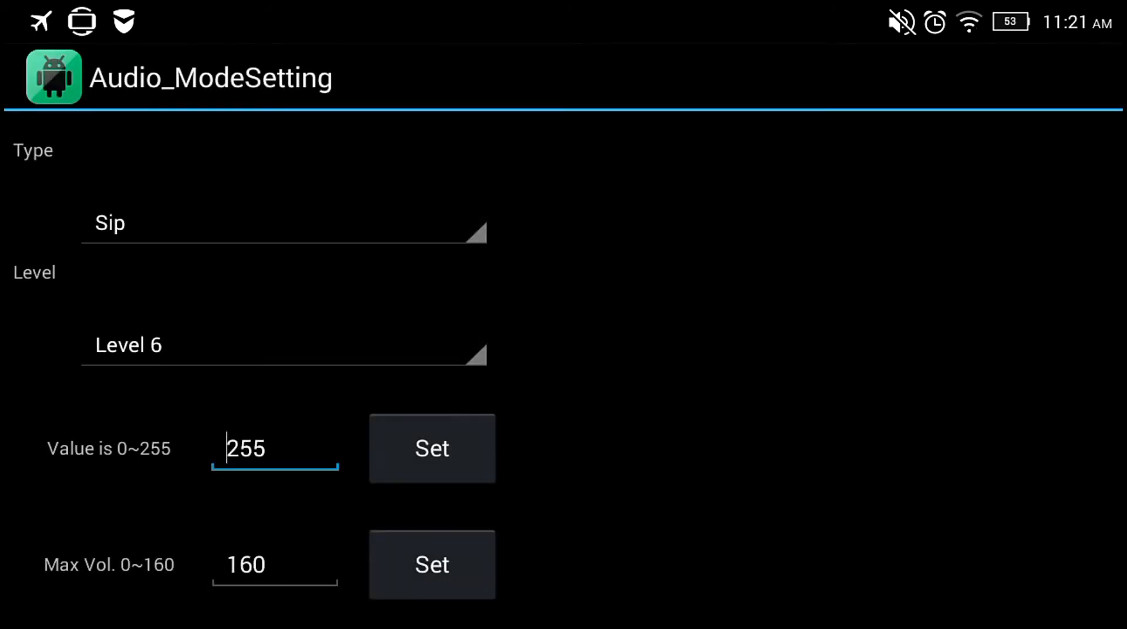
{"action": "left_click", "coordinate": [431, 449]}
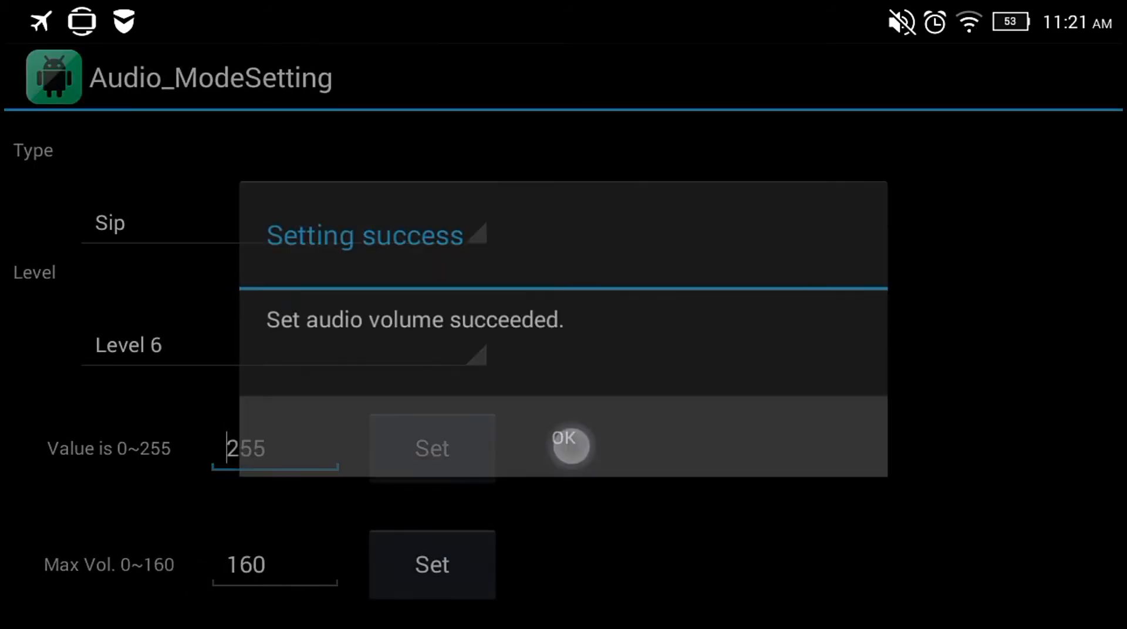
{"action": "left_click", "coordinate": [569, 439]}
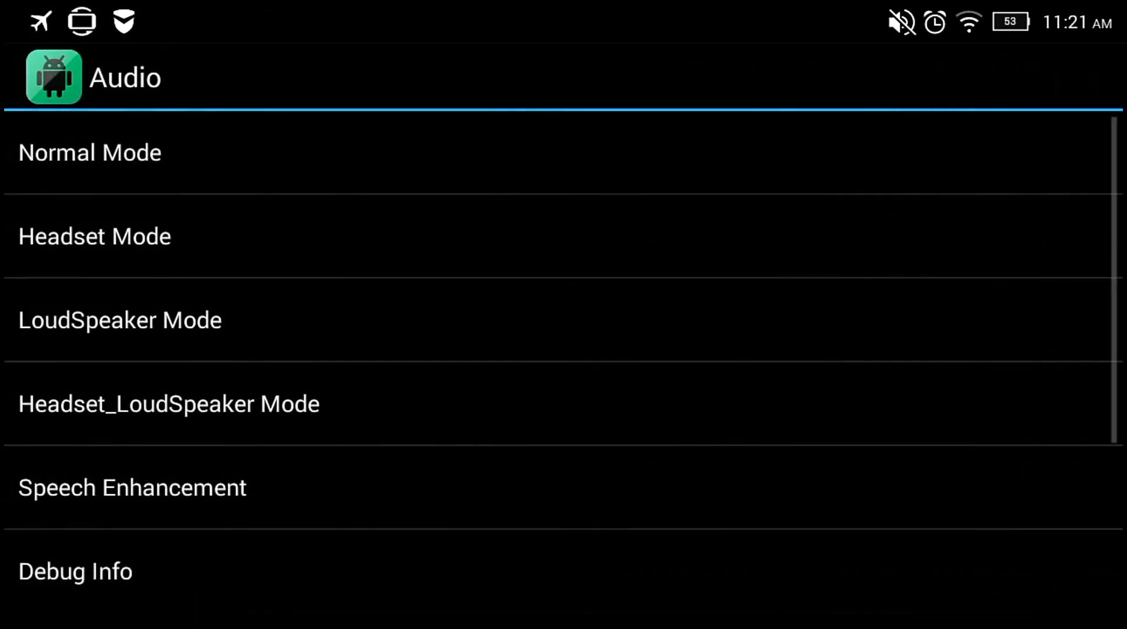
- Reopen the Normal Mode volume settings, then go back to the Hardware Testing list
{"action": "left_click", "coordinate": [89, 152]}
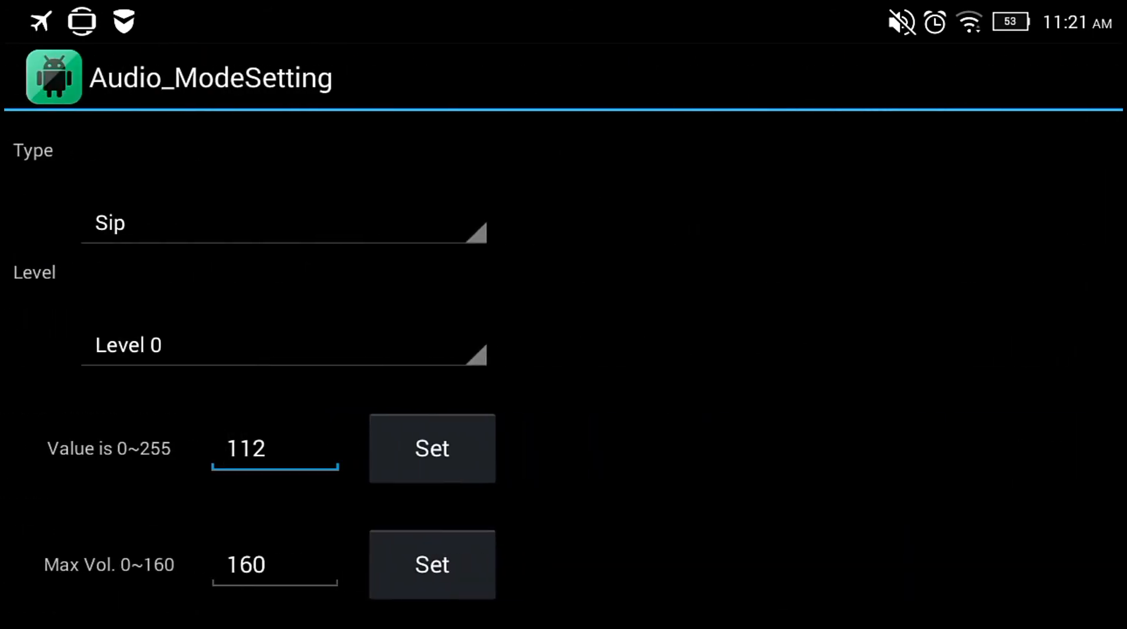
{"action": "left_click", "coordinate": [244, 449]}
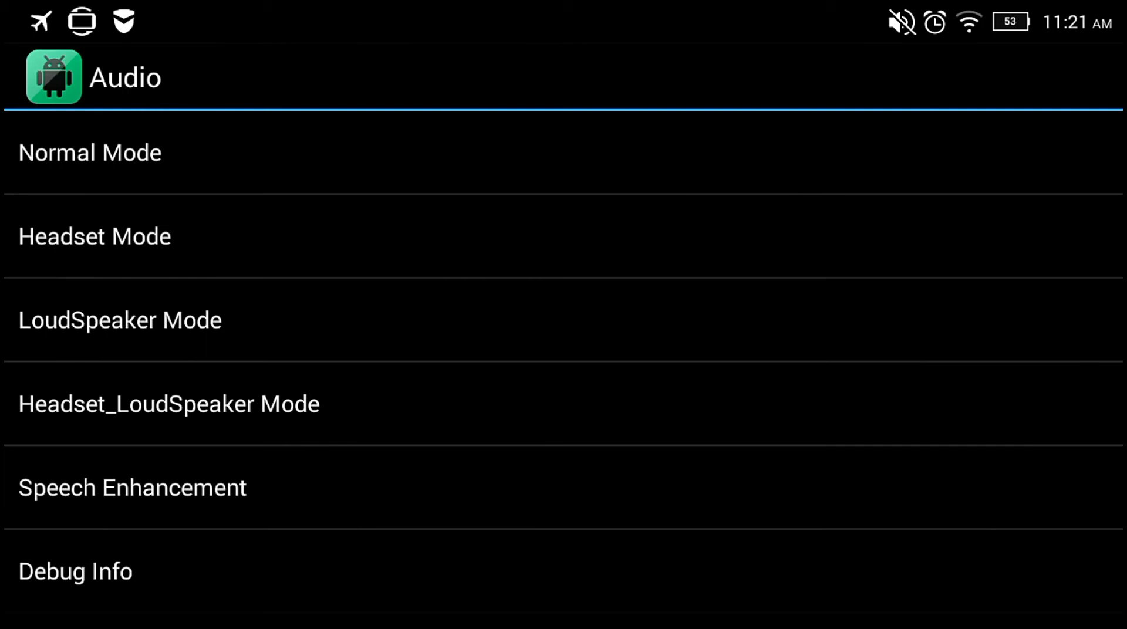
{"action": "key", "text": "Back"}
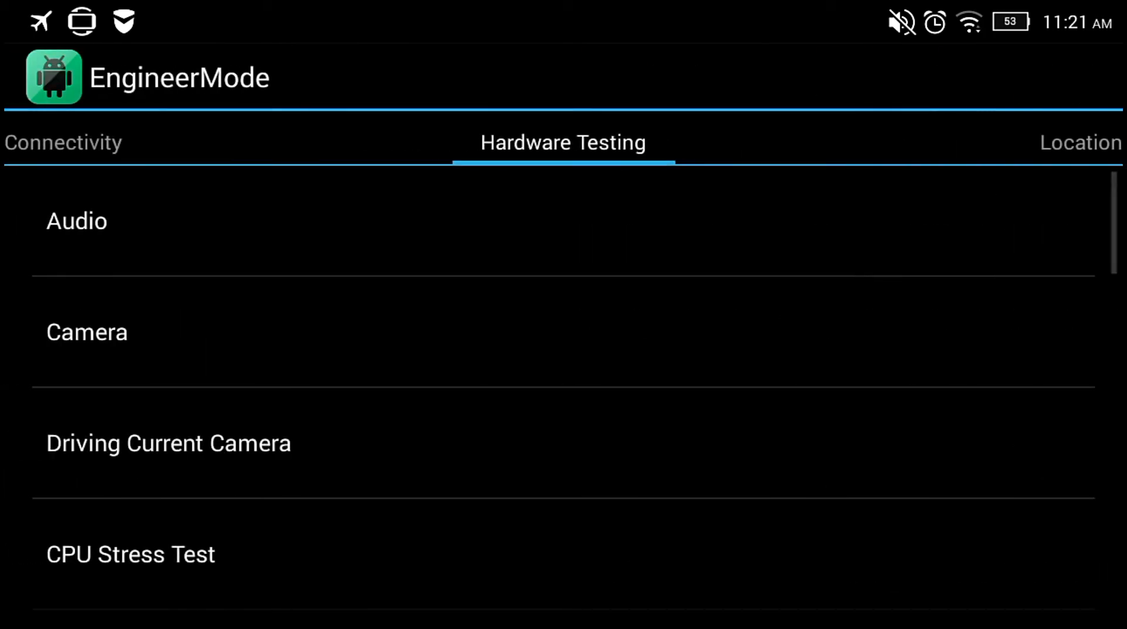